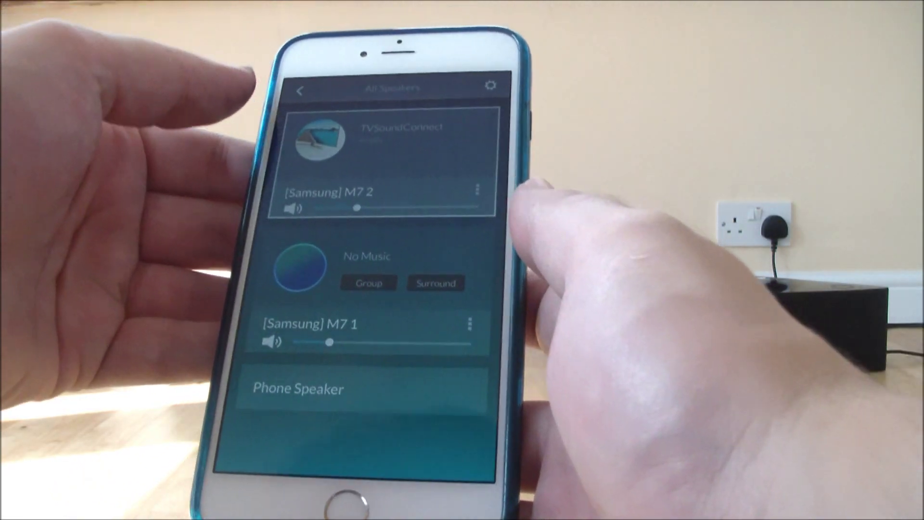
- Select the [Samsung] M7 2 speaker card from All Speakers to show TV SoundConnect Ready
click(398, 132)
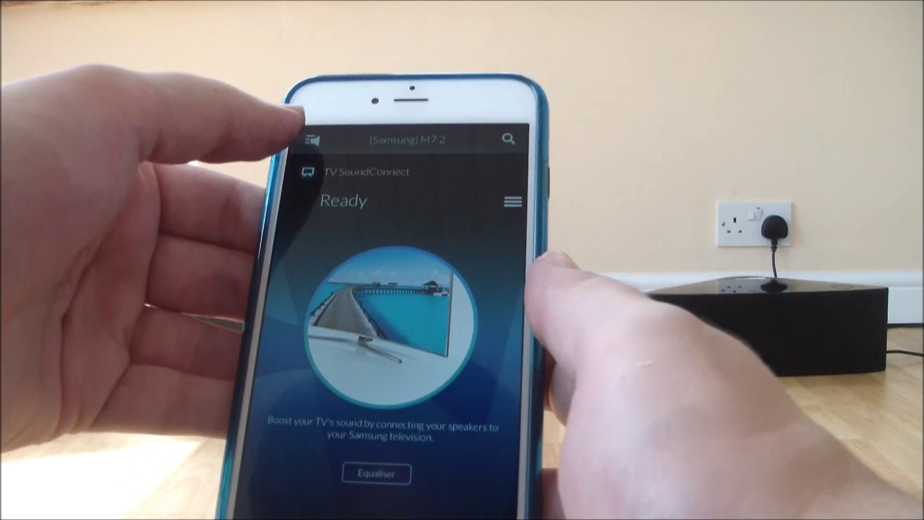